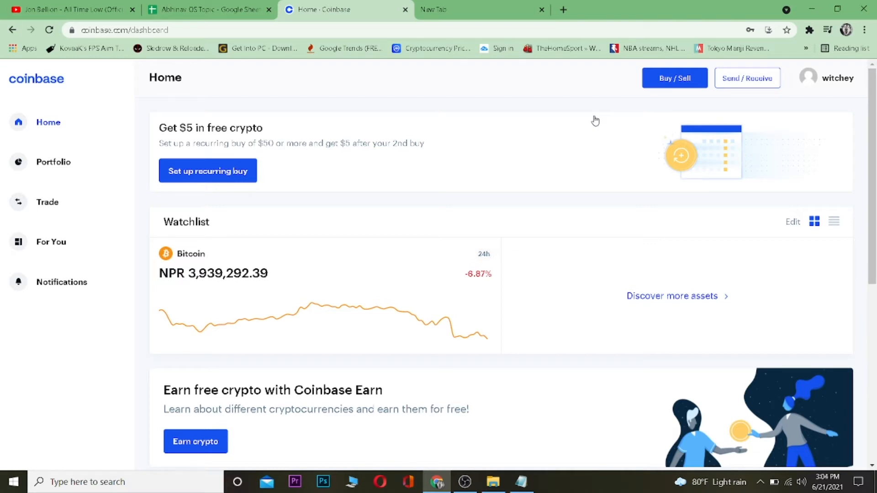
pyautogui.moveTo(615, 129)
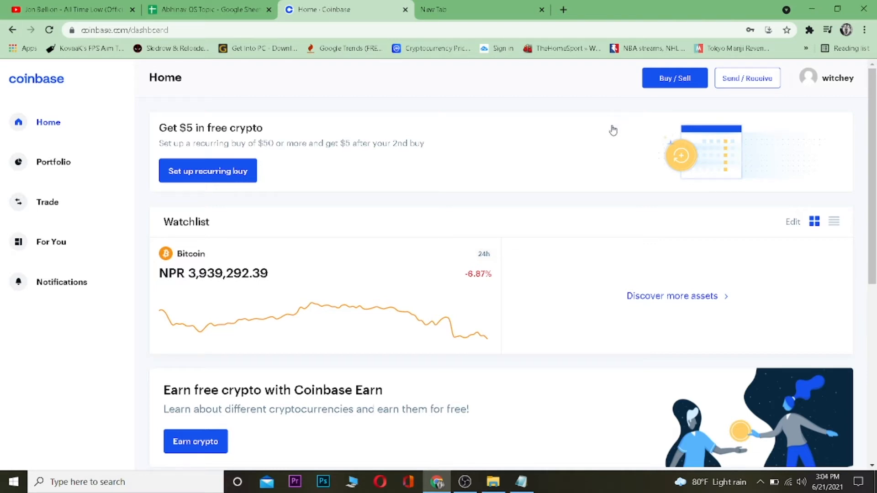
pyautogui.moveTo(716, 119)
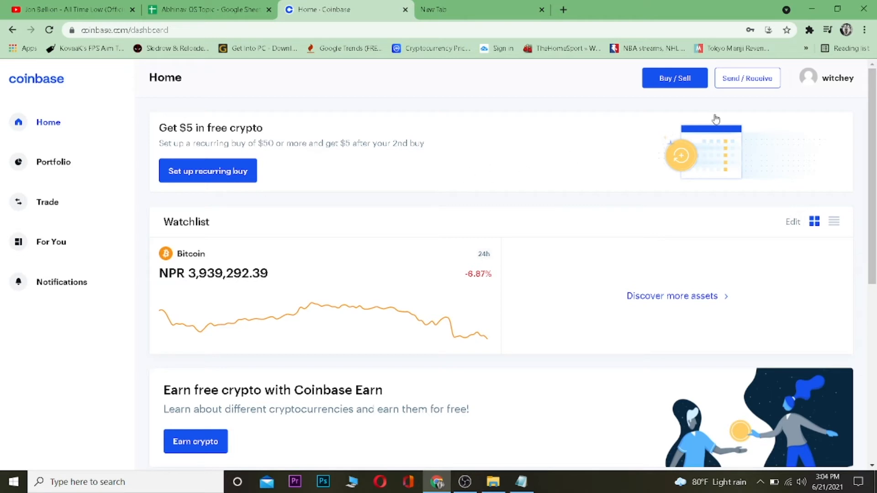
pyautogui.moveTo(810, 85)
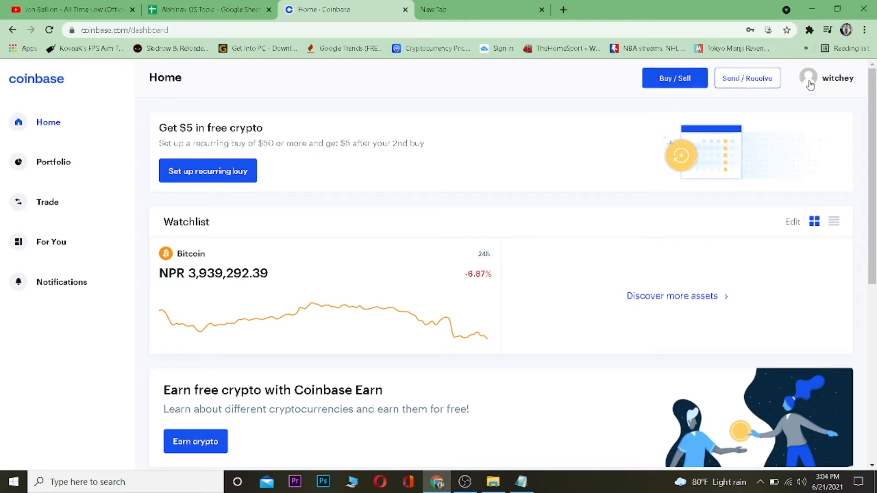
pyautogui.moveTo(660, 145)
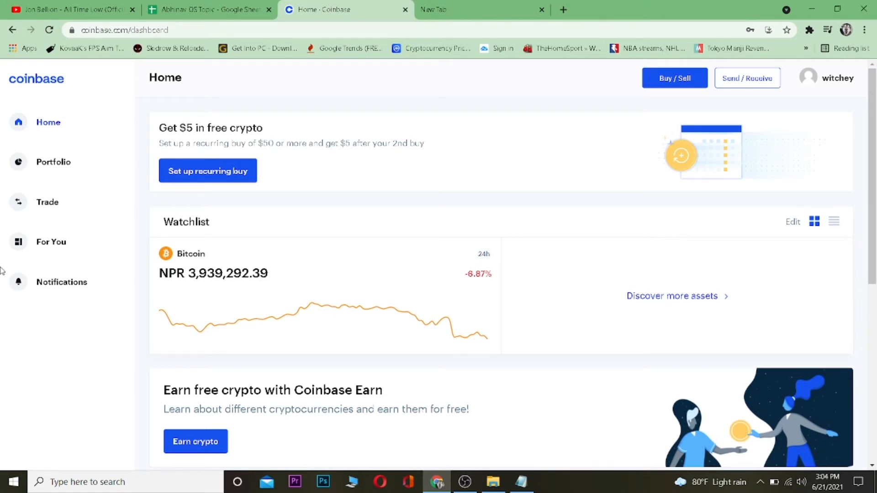
pyautogui.moveTo(284, 91)
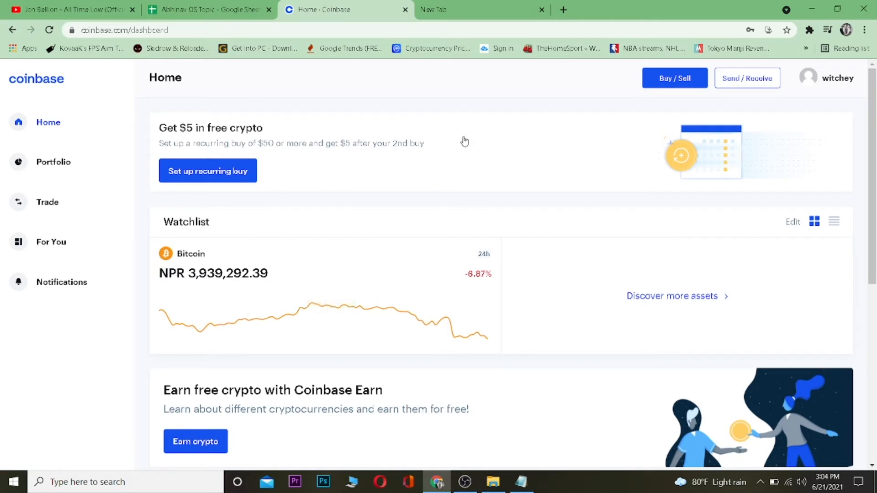
pyautogui.moveTo(410, 146)
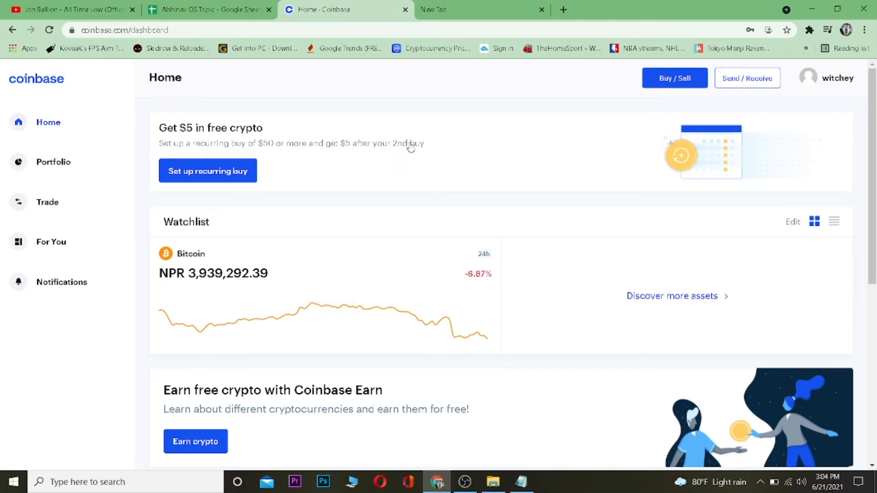
pyautogui.moveTo(385, 114)
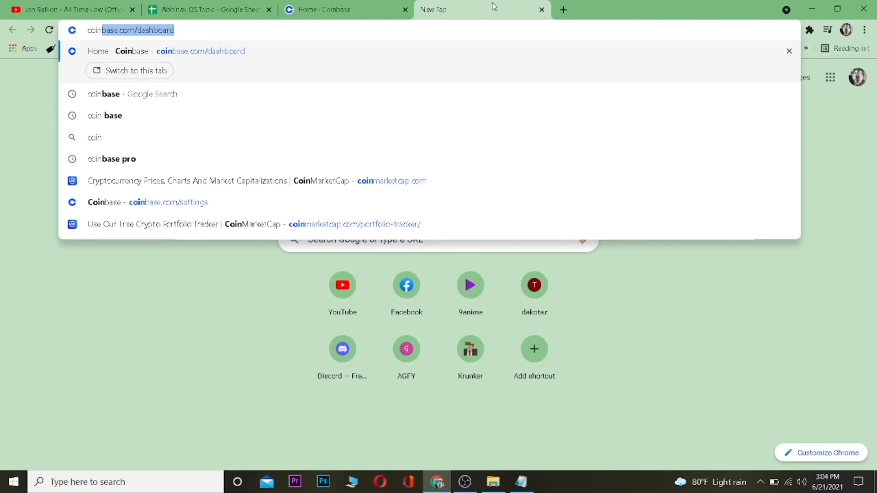
# Search Google for "coinbase pro" and open the pro.coinbase.com result.
pyautogui.write('coinbase pro')
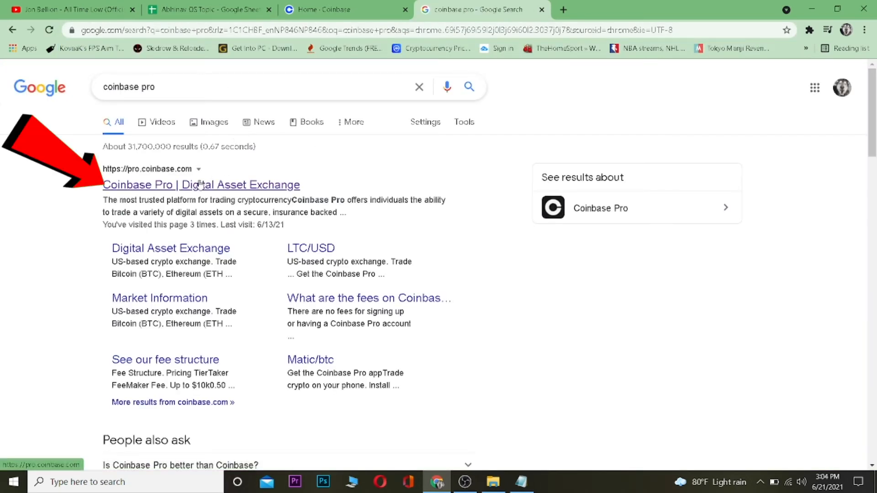
pyautogui.click(202, 185)
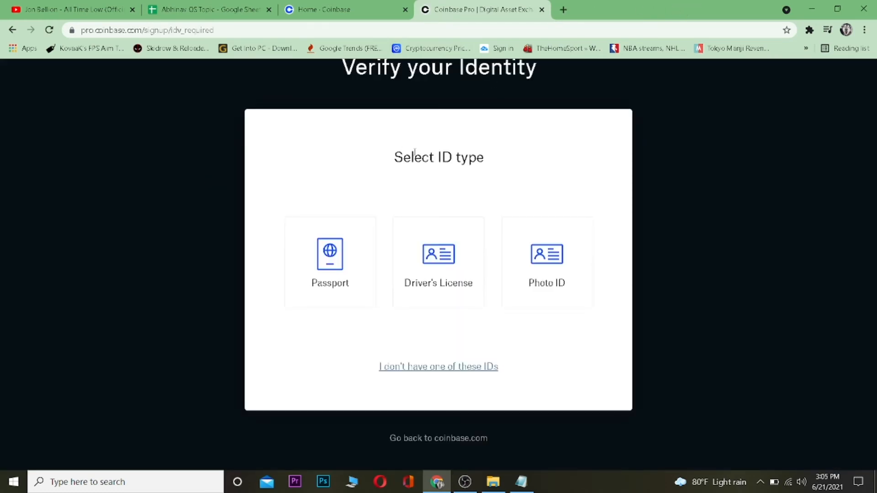
# Skim the Verify your Identity ID-type page, then return to the Coinbase home dashboard tab.
pyautogui.scroll(-3)
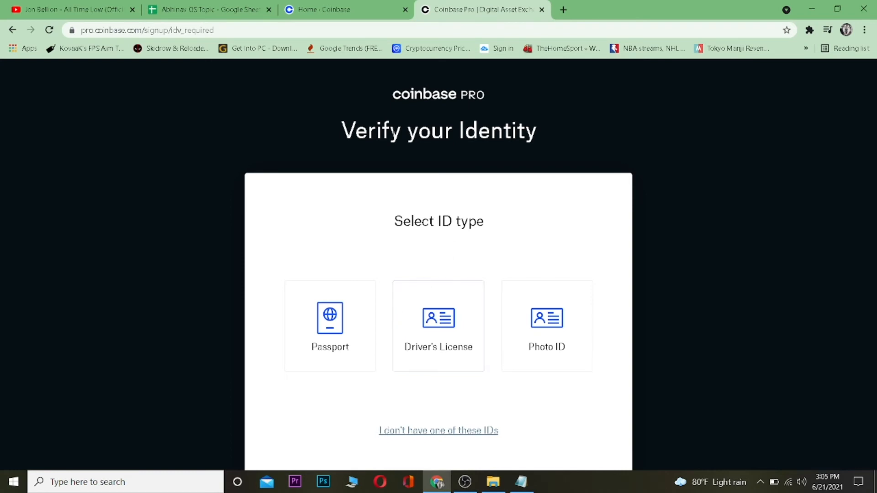
pyautogui.click(345, 9)
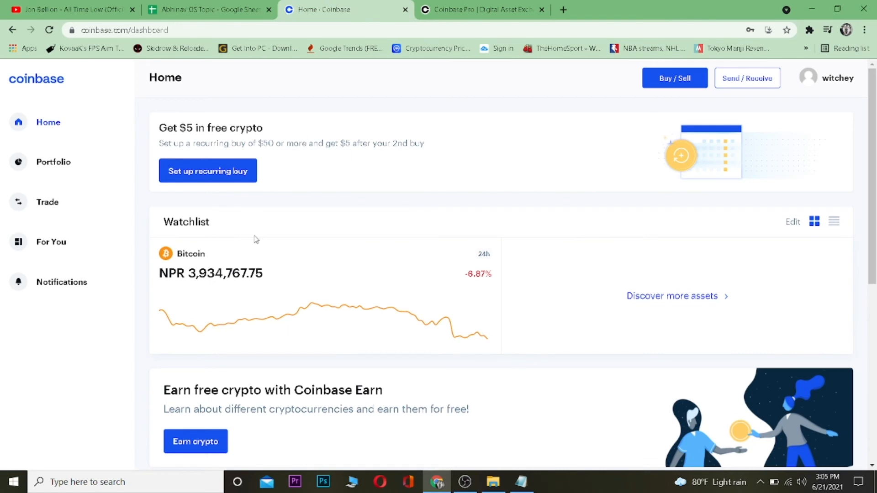